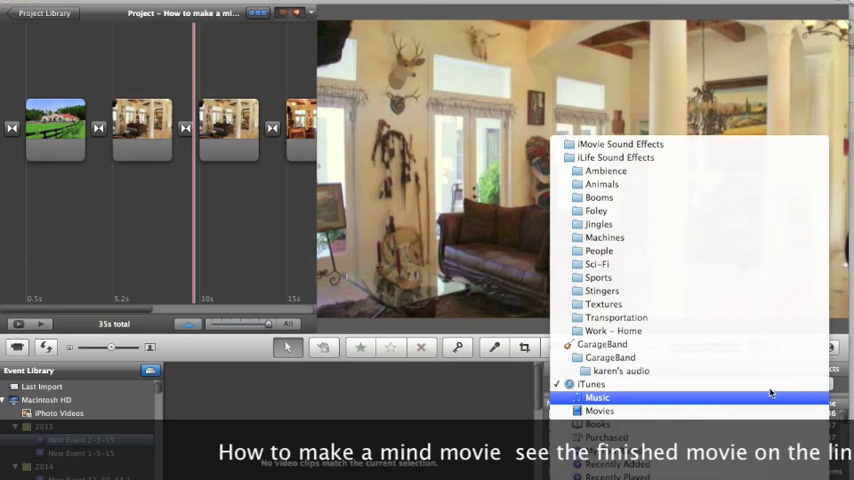
Show the iTunes Music library's songs in the Music and Sound Effects browser
{"action": "left_click", "coordinate": [596, 398]}
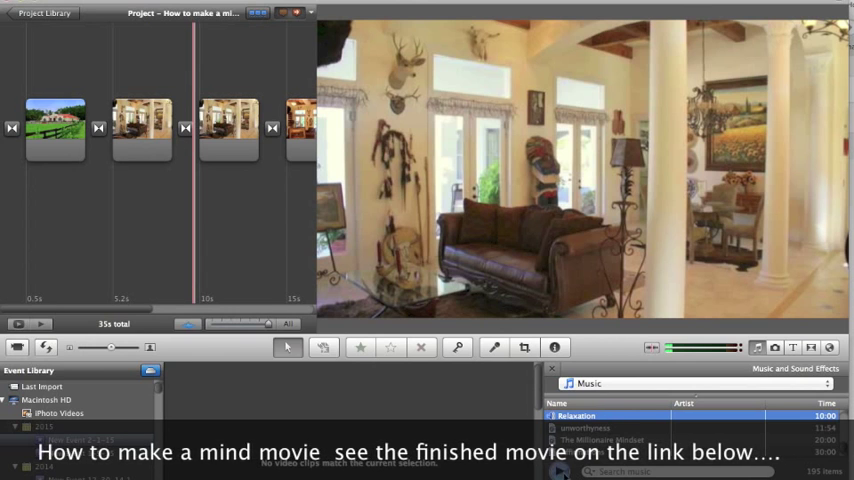